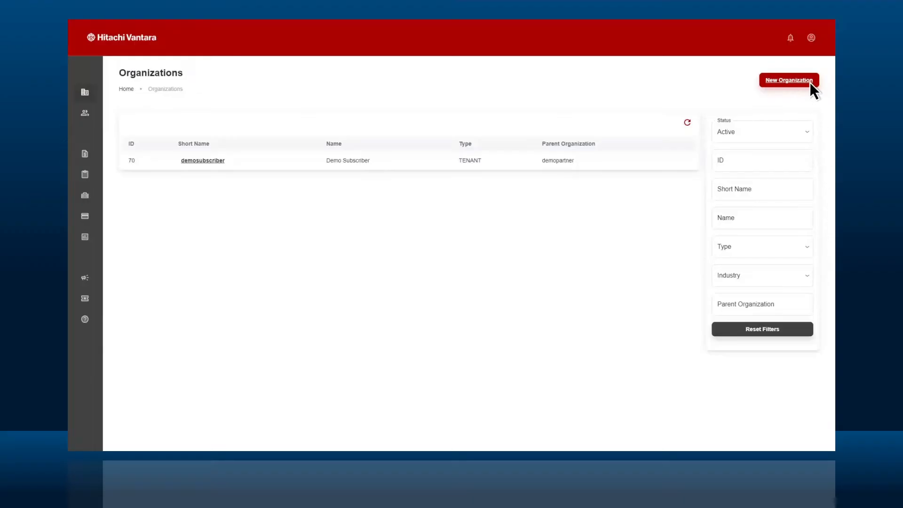
# Add subscriber organization Developmentsubscriber (short name dev) under demopartner and save it.
pyautogui.click(788, 80)
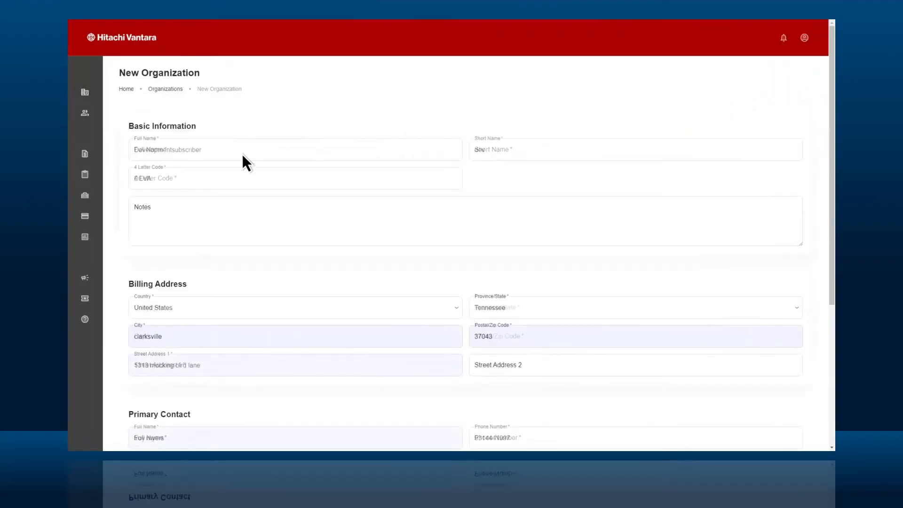
pyautogui.scroll(-3)
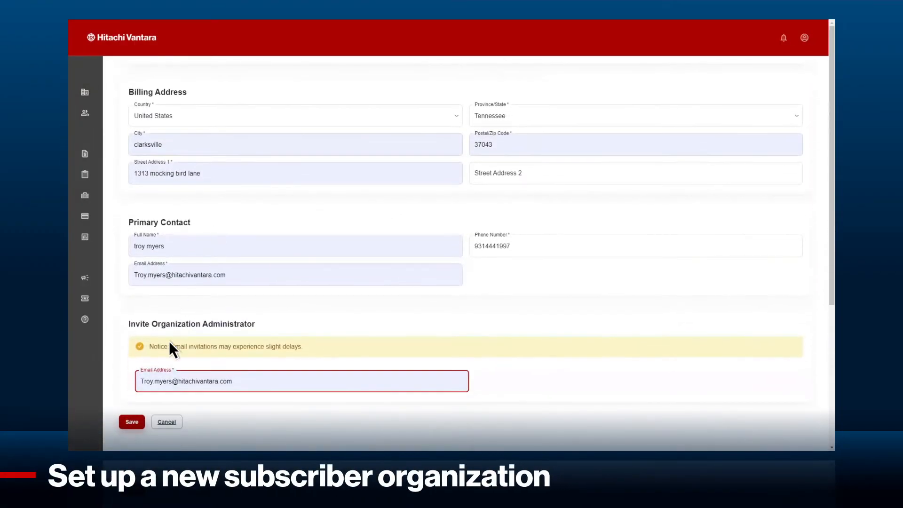
pyautogui.click(131, 421)
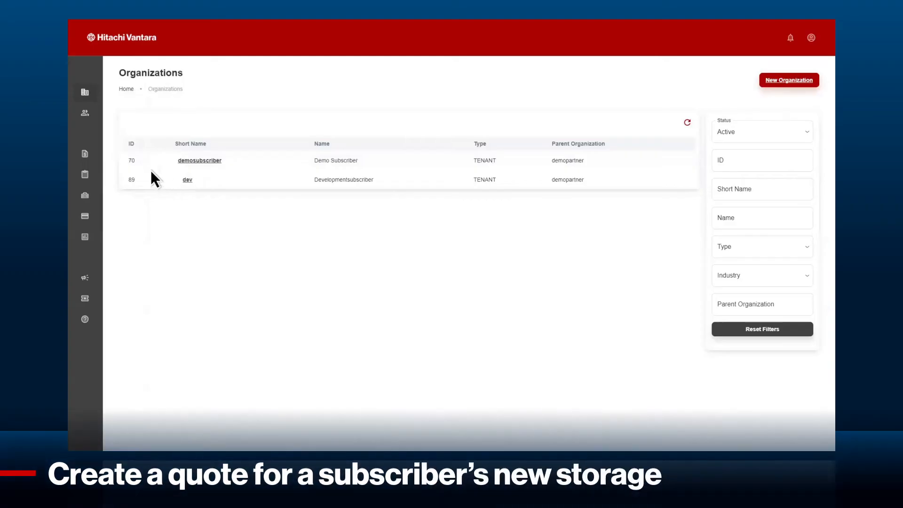
# Draft quote developmentquote for Demo Subscriber in USD and set its term to 12 Month.
pyautogui.click(84, 154)
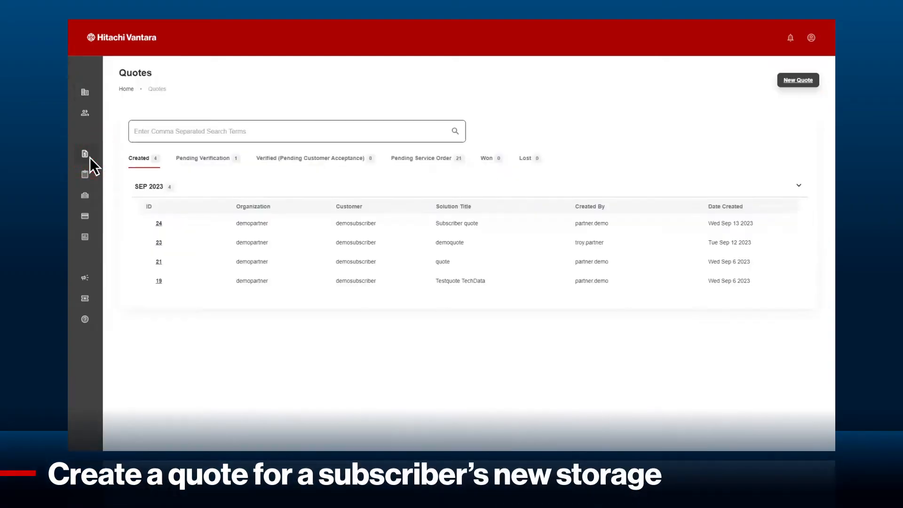
pyautogui.click(798, 80)
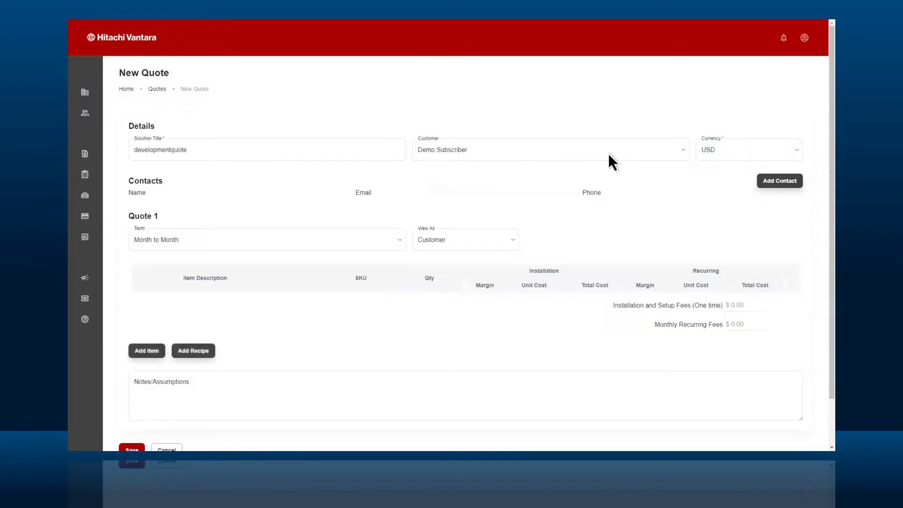
pyautogui.click(748, 149)
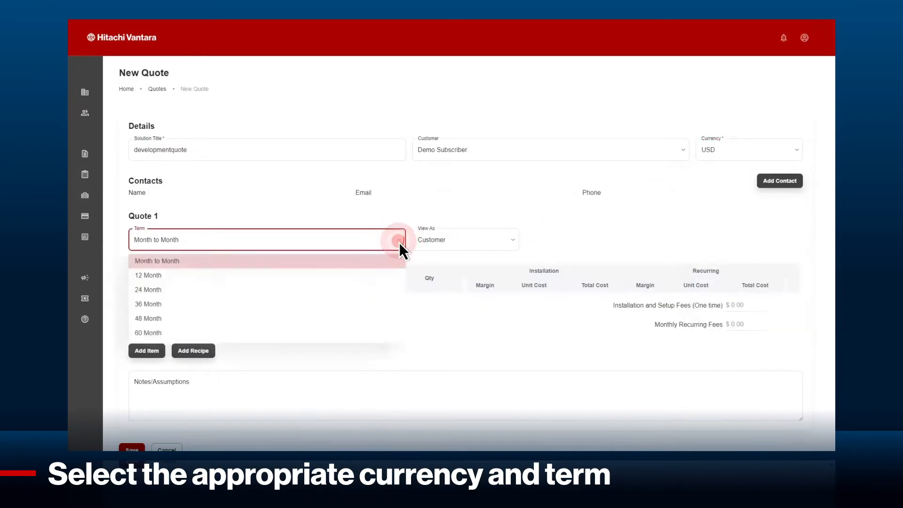
pyautogui.click(148, 275)
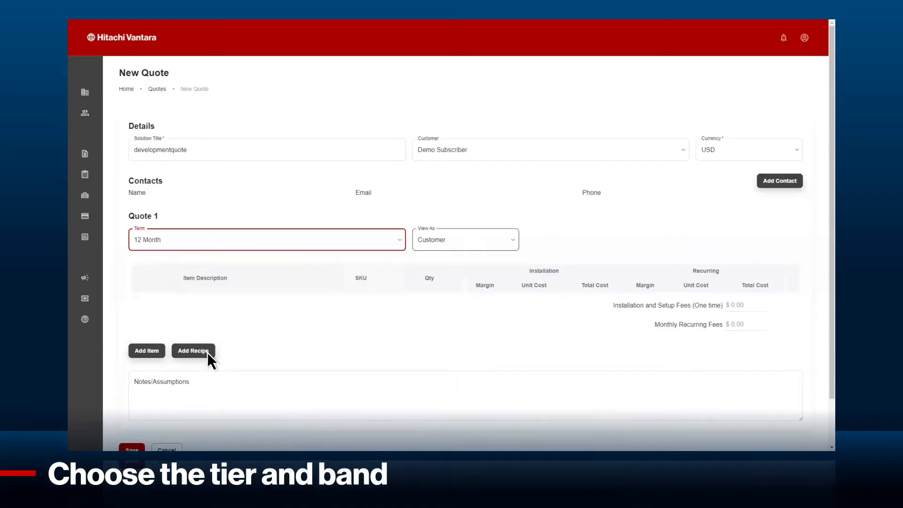
# Add the Vault 200-450TB Object 12 Mos recipe to the quote with recurring margin 40.
pyautogui.click(192, 351)
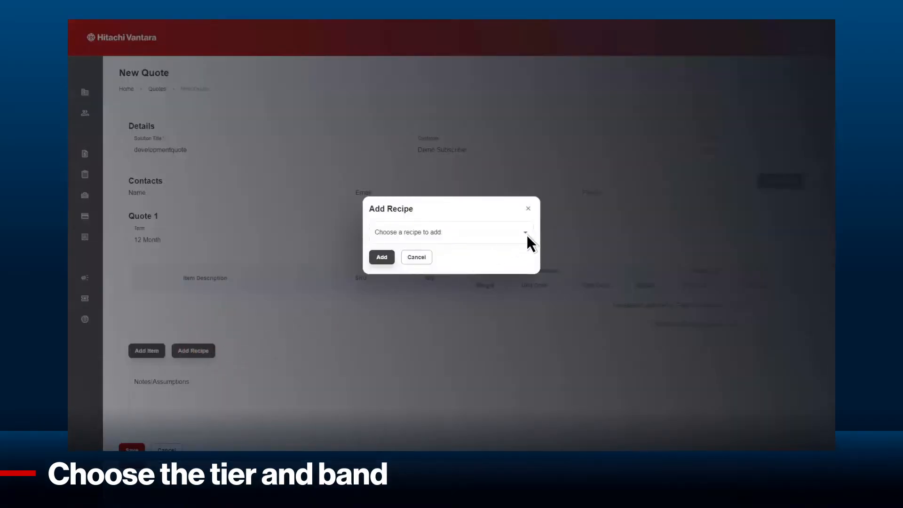
pyautogui.click(451, 232)
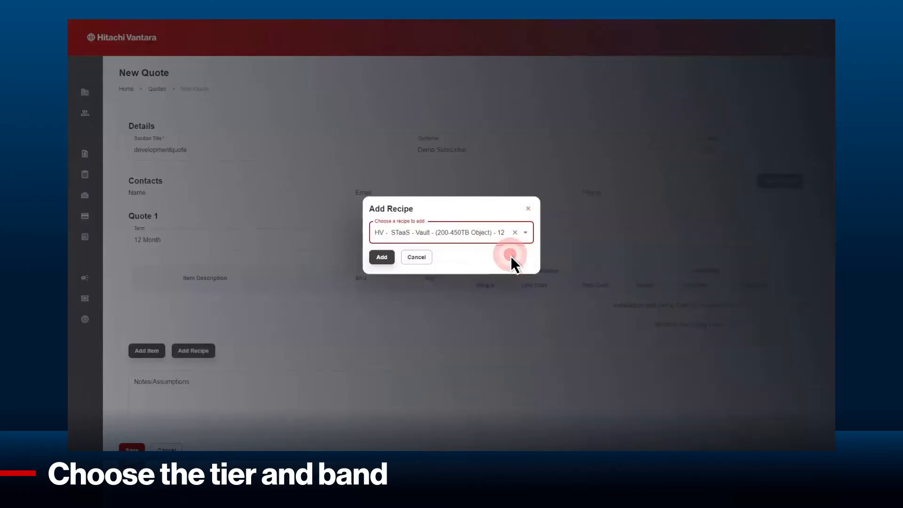
pyautogui.click(382, 257)
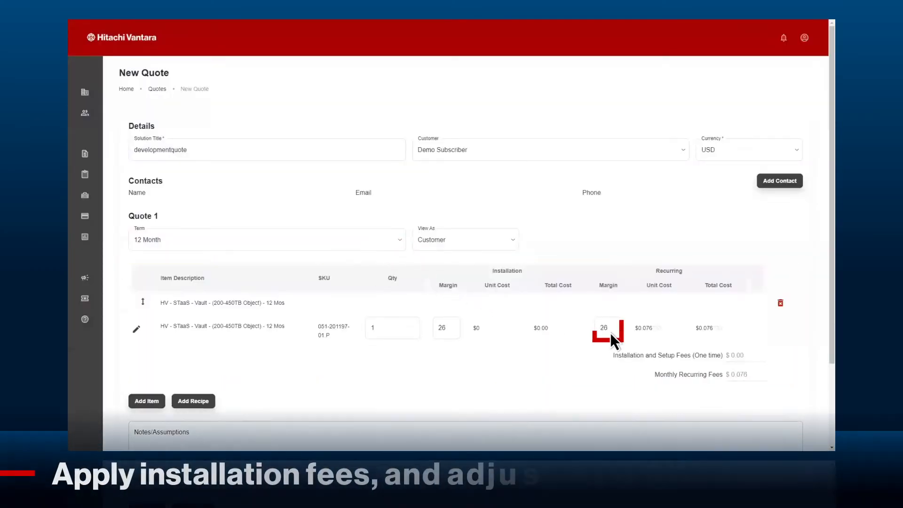
pyautogui.write('40')
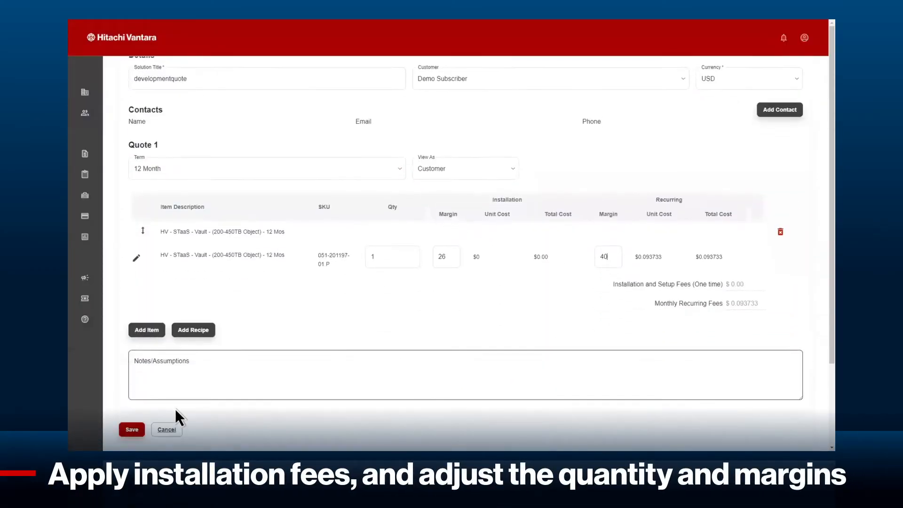
# Save quote 40 and submit it for verification, reaching the Accept Quote review.
pyautogui.click(131, 429)
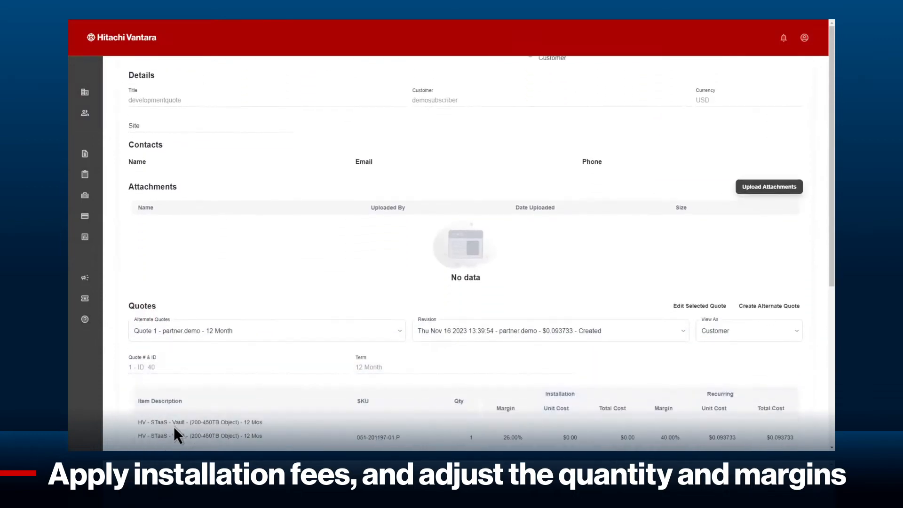
pyautogui.scroll(-3)
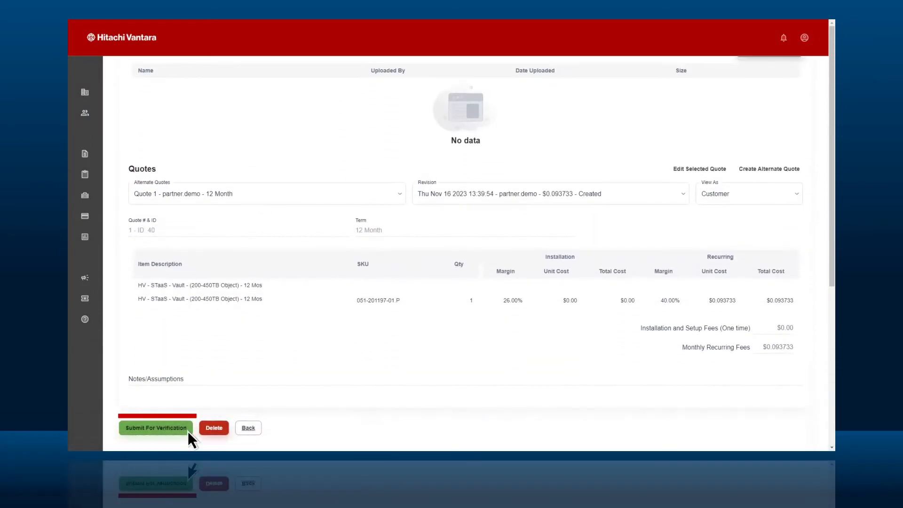
pyautogui.click(156, 428)
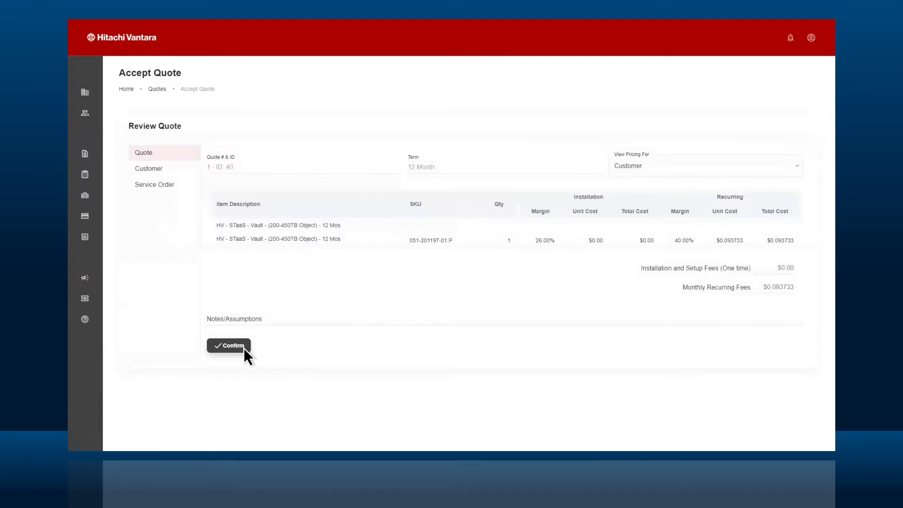
# Confirm and approve the order with auto-provisioning, then show service order 3's usage chart.
pyautogui.click(228, 346)
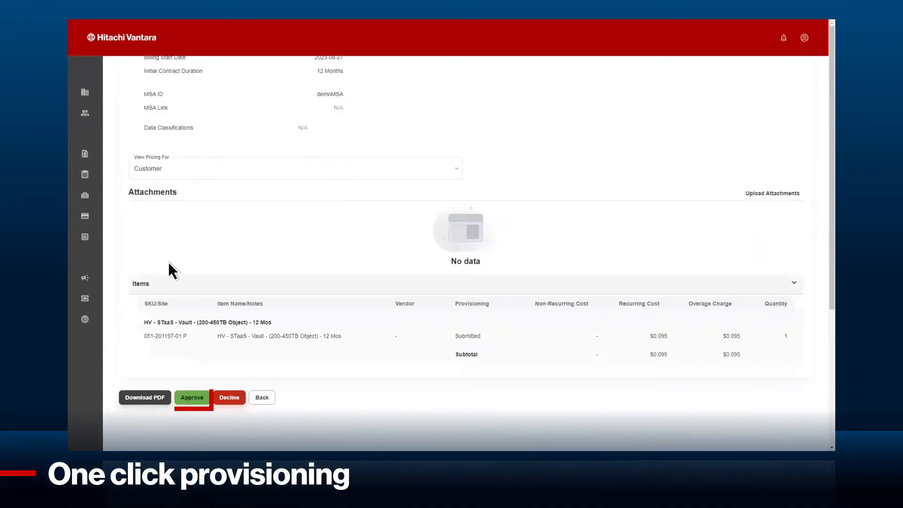
pyautogui.click(192, 398)
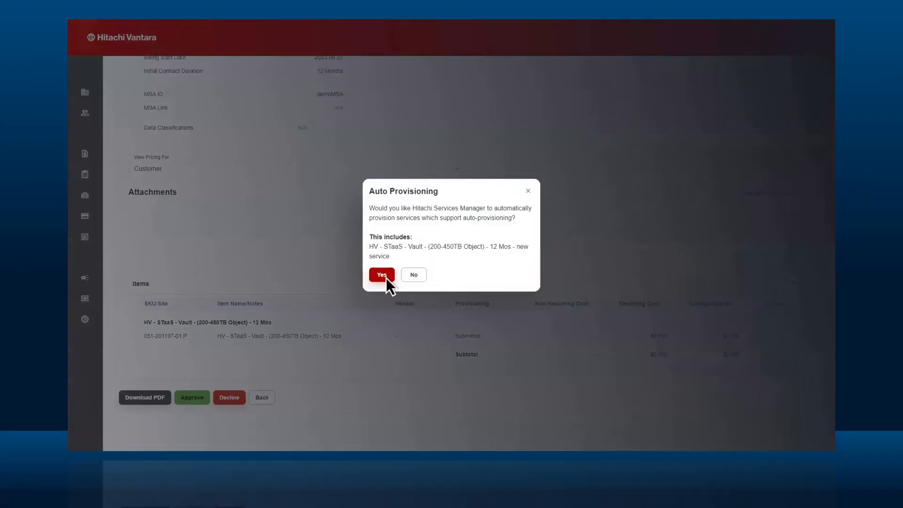
pyautogui.click(382, 275)
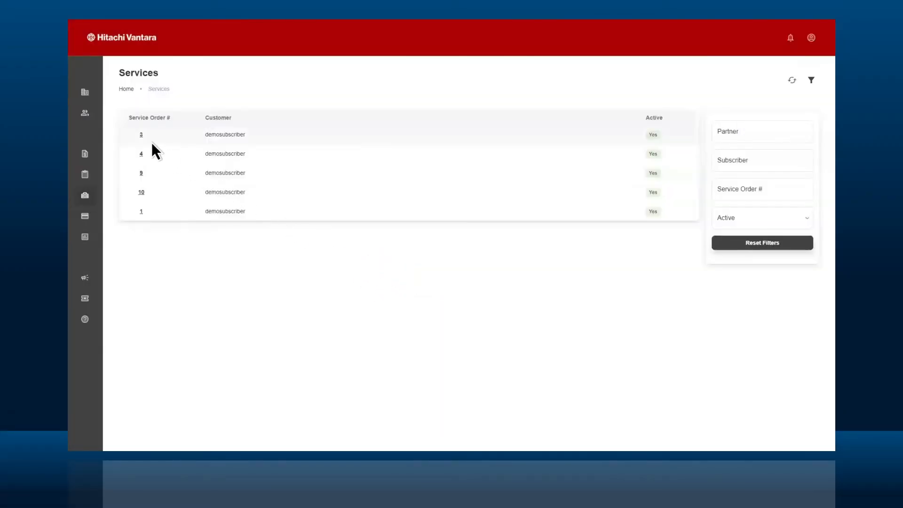
pyautogui.click(141, 135)
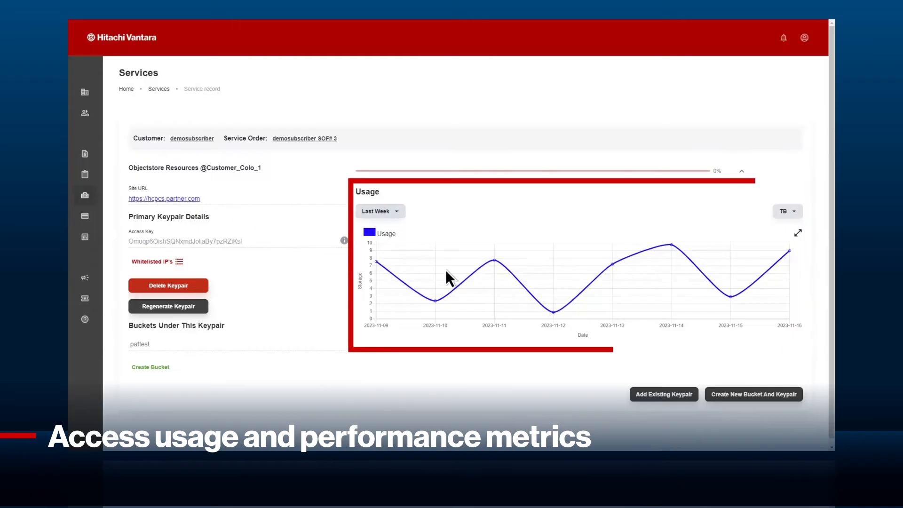